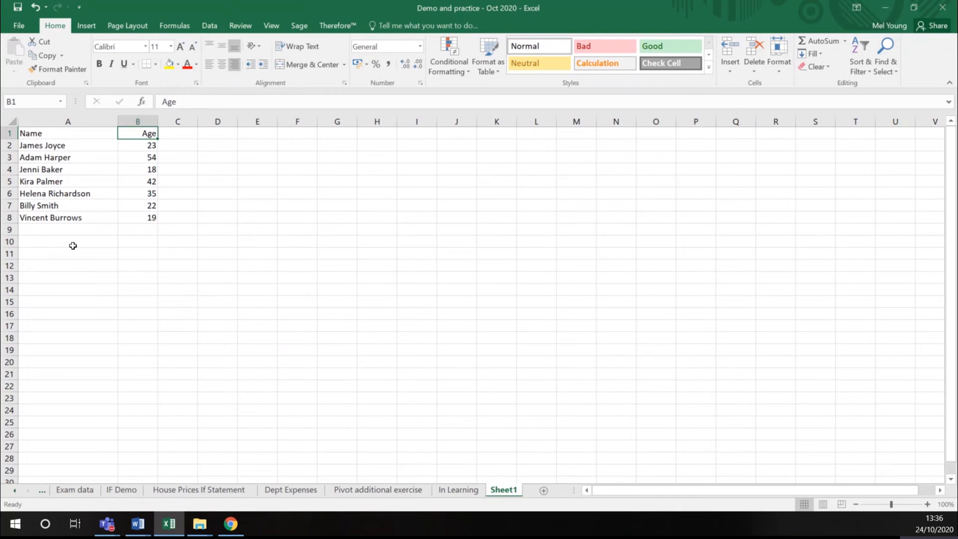
{"action": "mouse_move", "coordinate": [40, 248]}
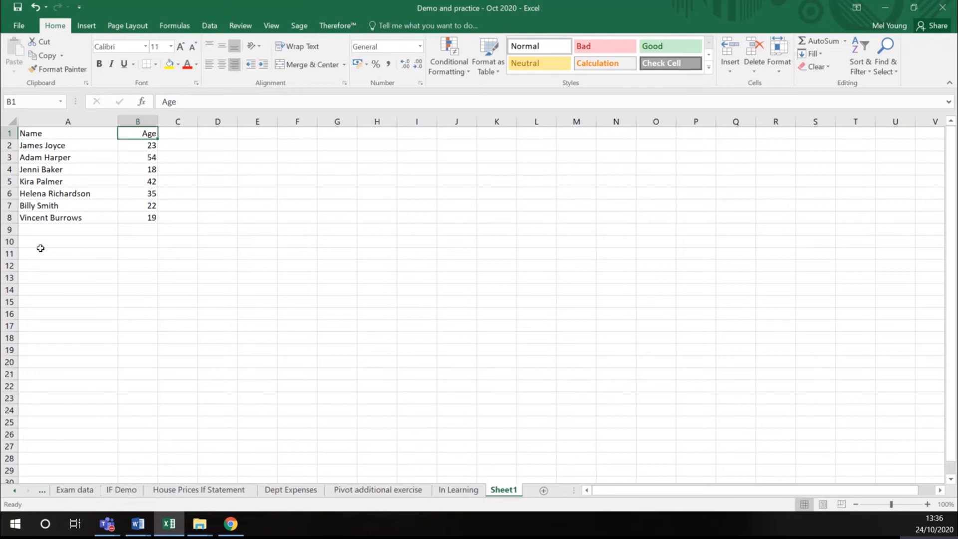
{"action": "mouse_move", "coordinate": [47, 132]}
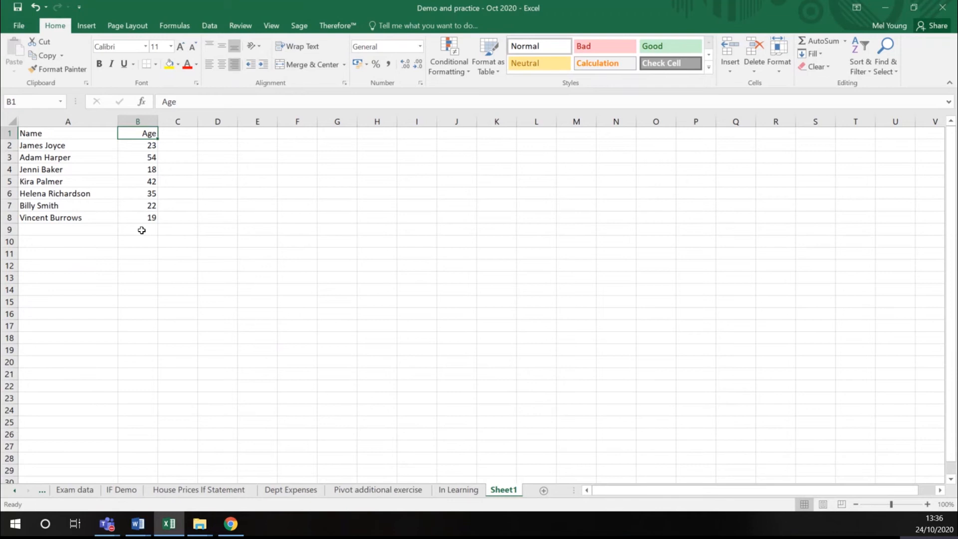
{"action": "mouse_move", "coordinate": [51, 166]}
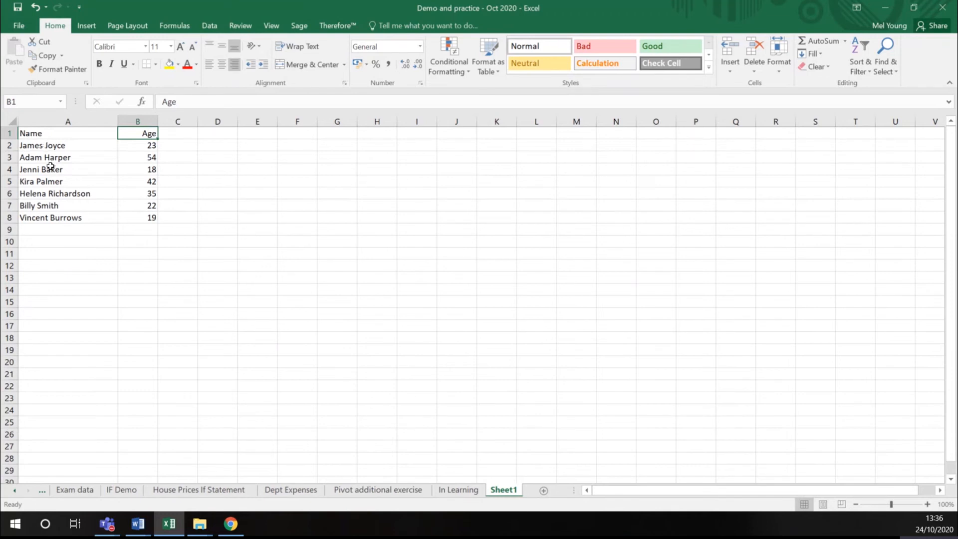
{"action": "mouse_move", "coordinate": [149, 234]}
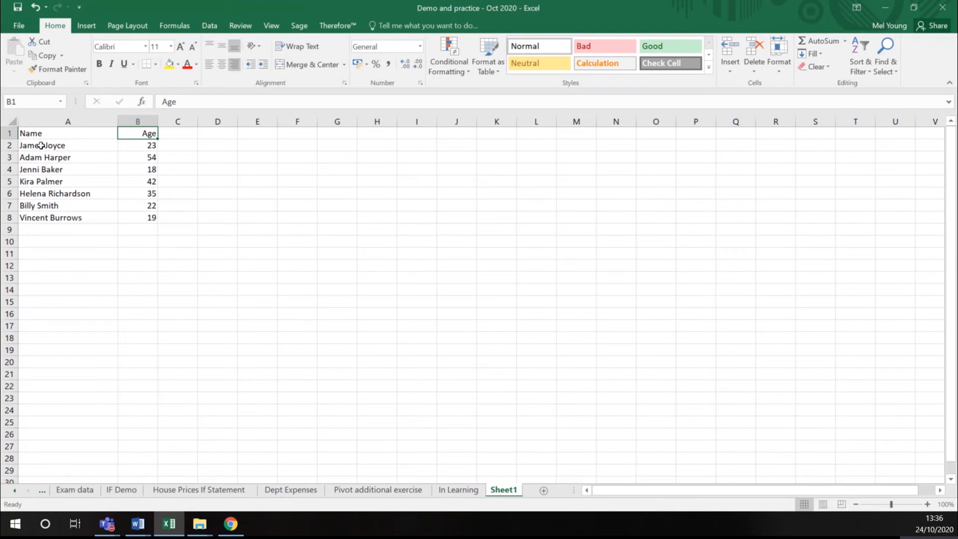
{"action": "mouse_move", "coordinate": [44, 211]}
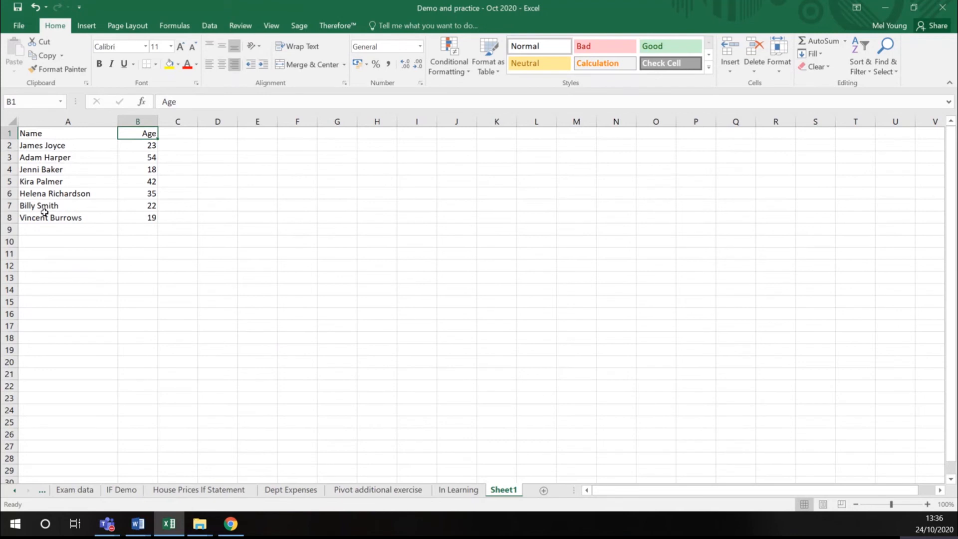
{"action": "mouse_move", "coordinate": [74, 242]}
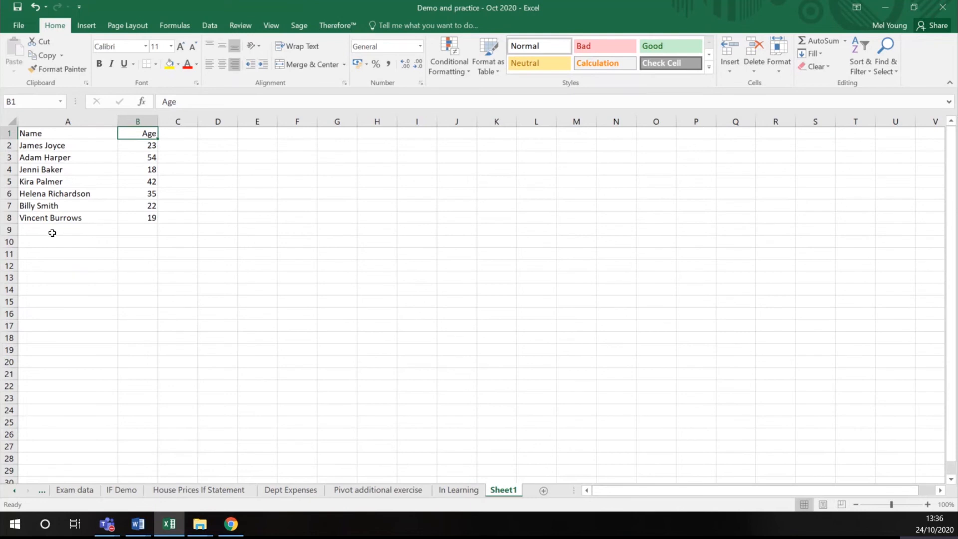
{"action": "mouse_move", "coordinate": [57, 237]}
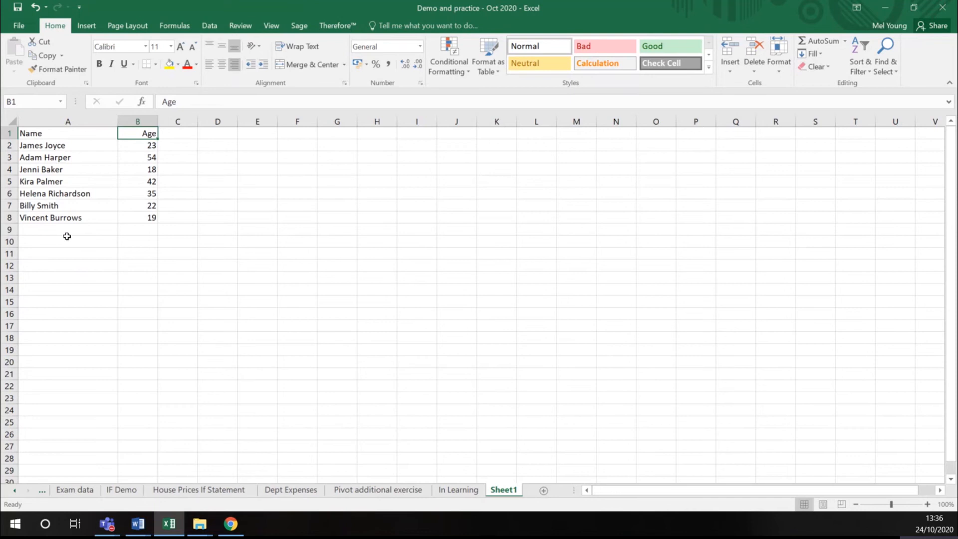
{"action": "mouse_move", "coordinate": [78, 193]}
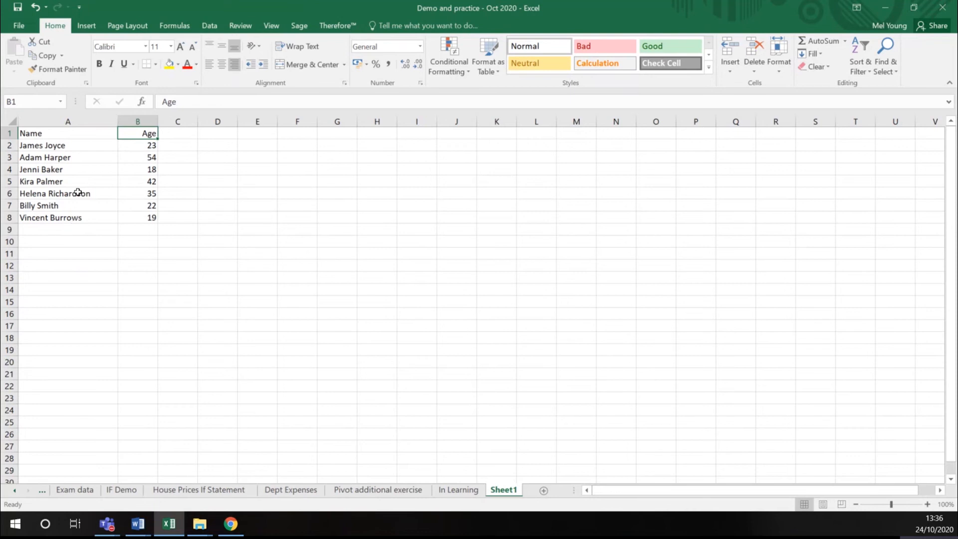
{"action": "mouse_move", "coordinate": [57, 202]}
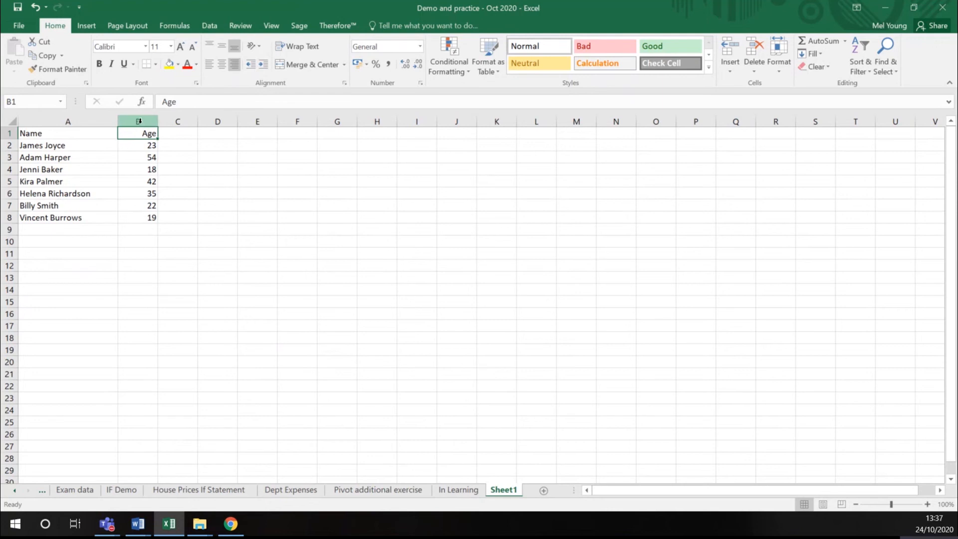
- Select the Age column and bring up its context menu to insert a column before it
{"action": "left_click", "coordinate": [138, 121]}
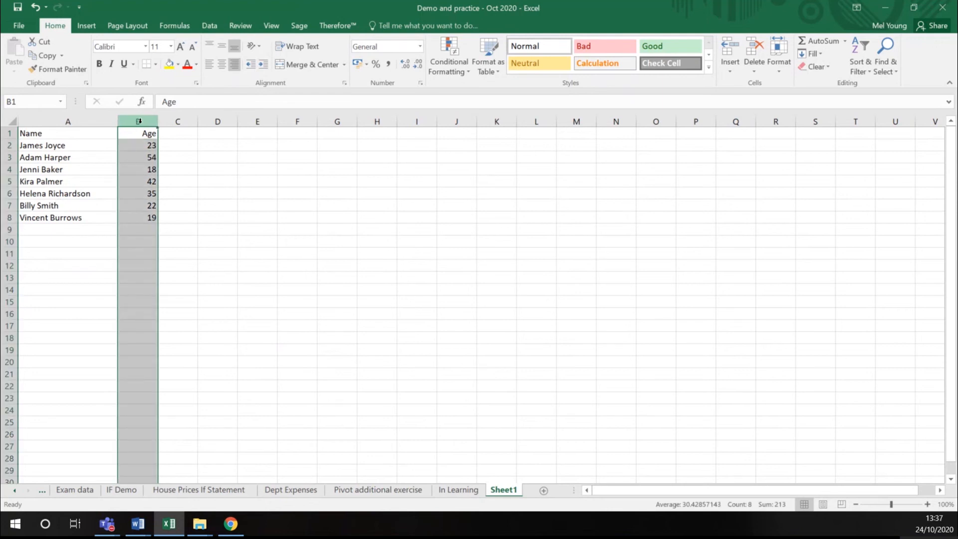
{"action": "right_click", "coordinate": [138, 121]}
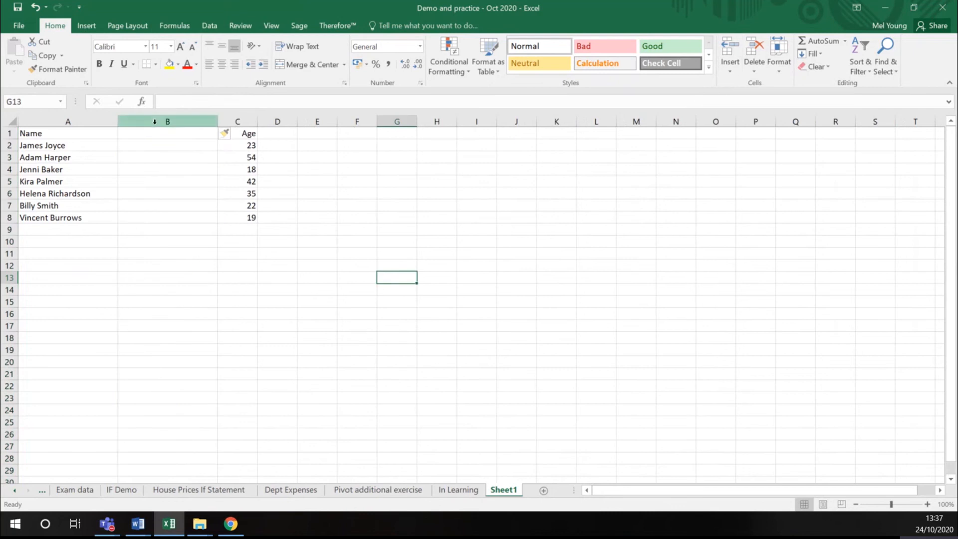
{"action": "mouse_move", "coordinate": [67, 133]}
{"action": "type", "text": "Fir"}
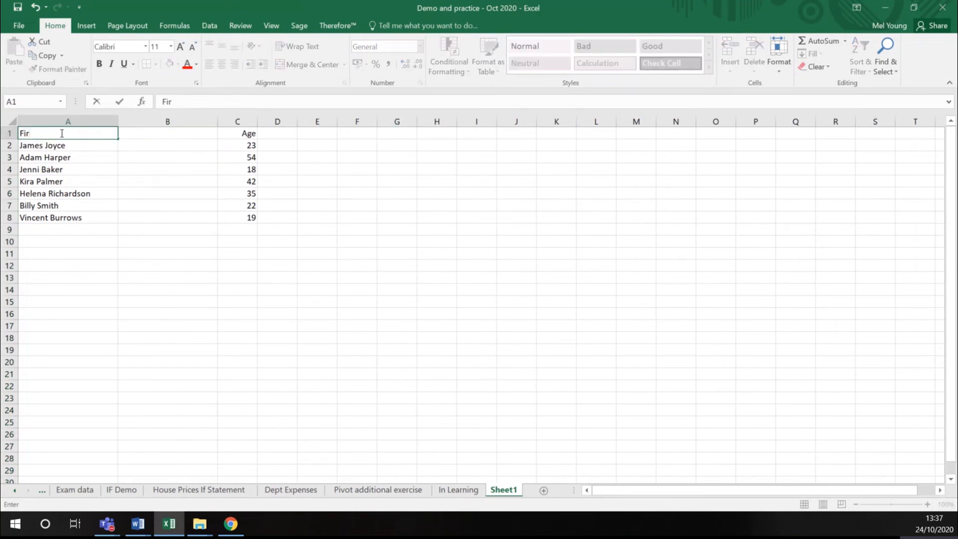
- Change the A1 heading to 'First Name' and enter 'Last Name' in B1
{"action": "type", "text": "st Name"}
{"action": "left_click", "coordinate": [168, 133]}
{"action": "type", "text": "L"}
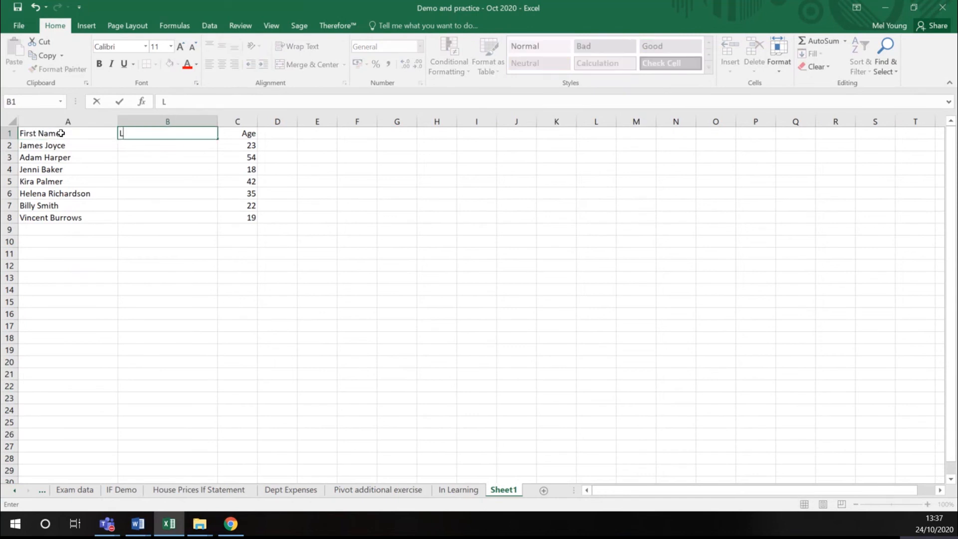
{"action": "type", "text": "ast Name"}
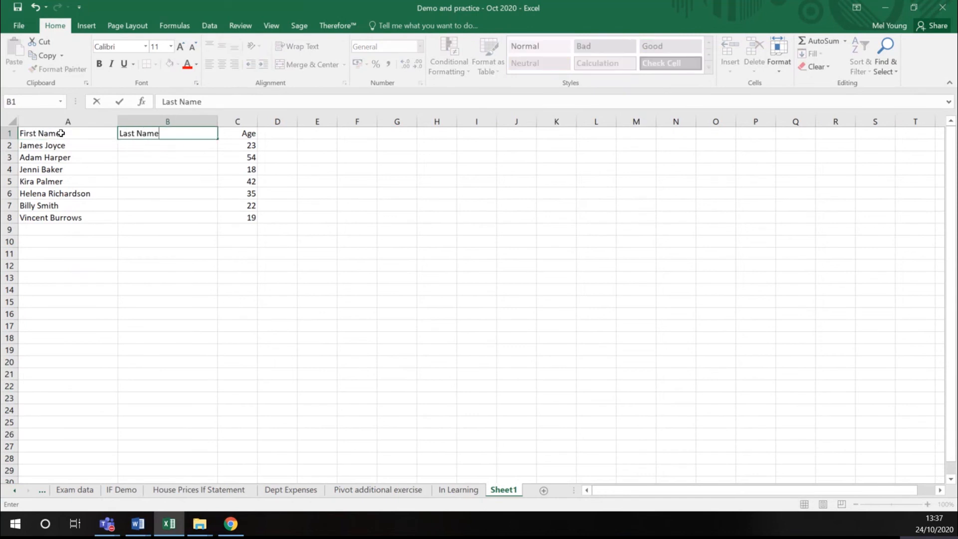
{"action": "key", "text": "Return"}
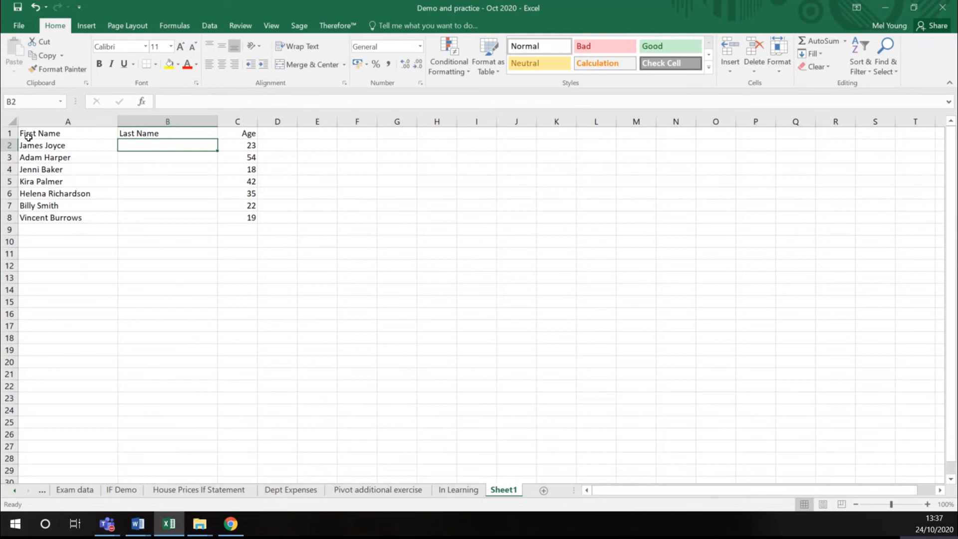
{"action": "mouse_move", "coordinate": [55, 151]}
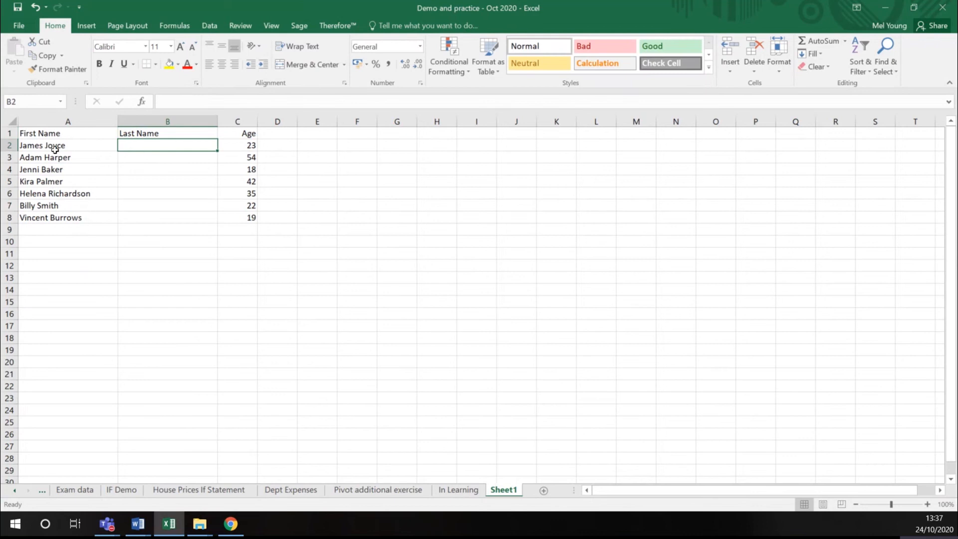
- Select the seven full names in A2:A8 and switch to the Data tab
{"action": "left_click_drag", "start_coordinate": [67, 145], "coordinate": [68, 217]}
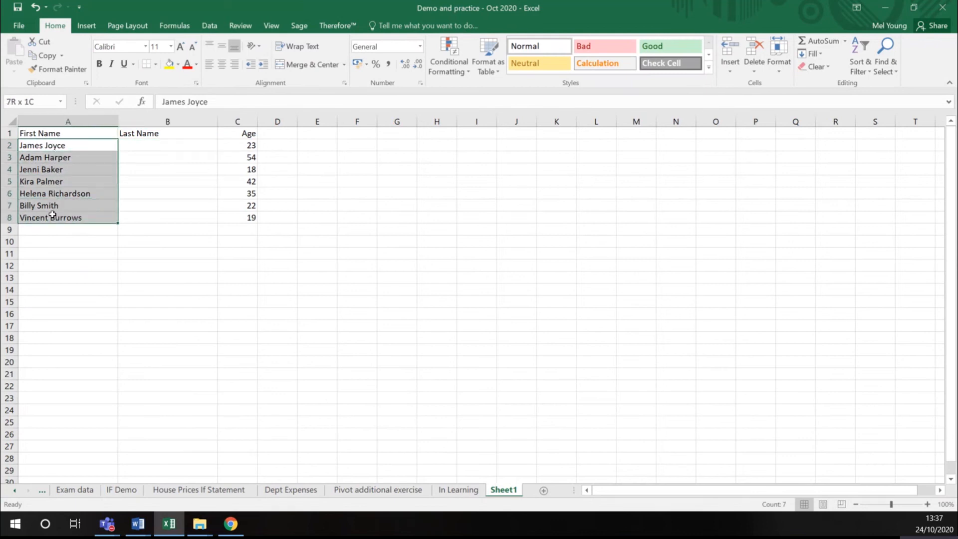
{"action": "left_click", "coordinate": [55, 231]}
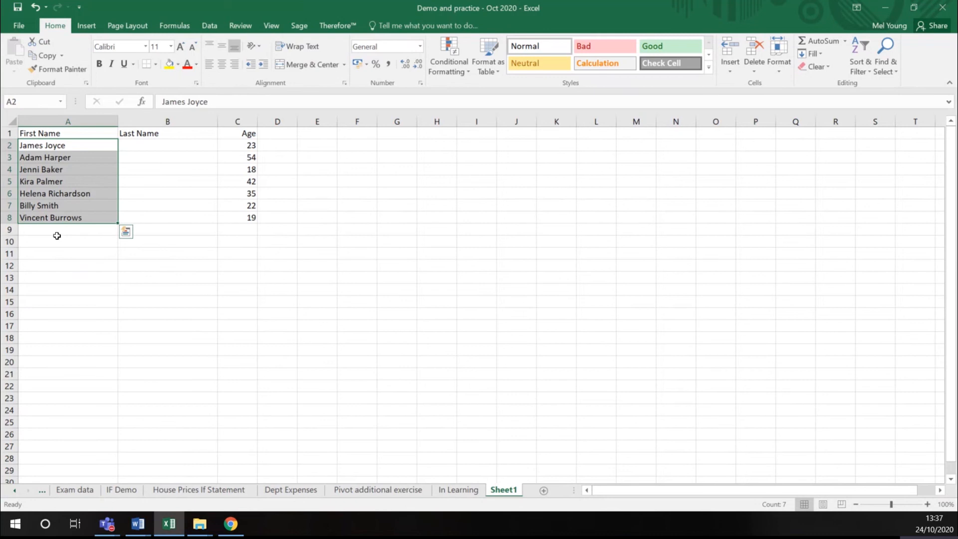
{"action": "mouse_move", "coordinate": [67, 169]}
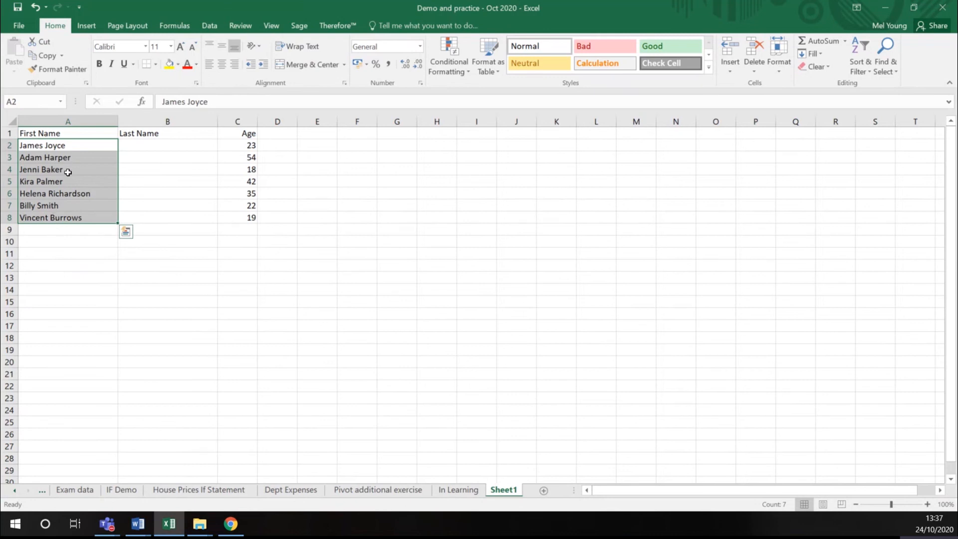
{"action": "mouse_move", "coordinate": [215, 136]}
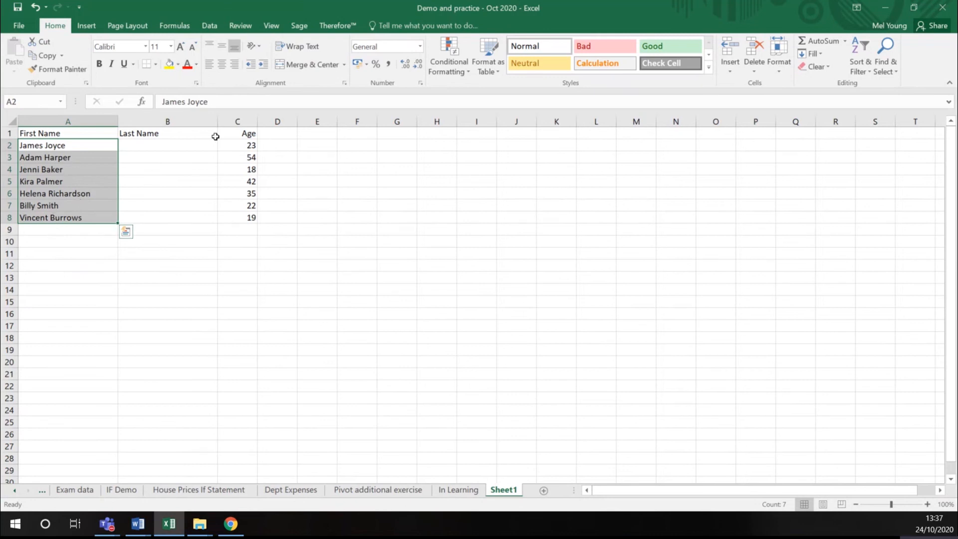
{"action": "left_click", "coordinate": [209, 25]}
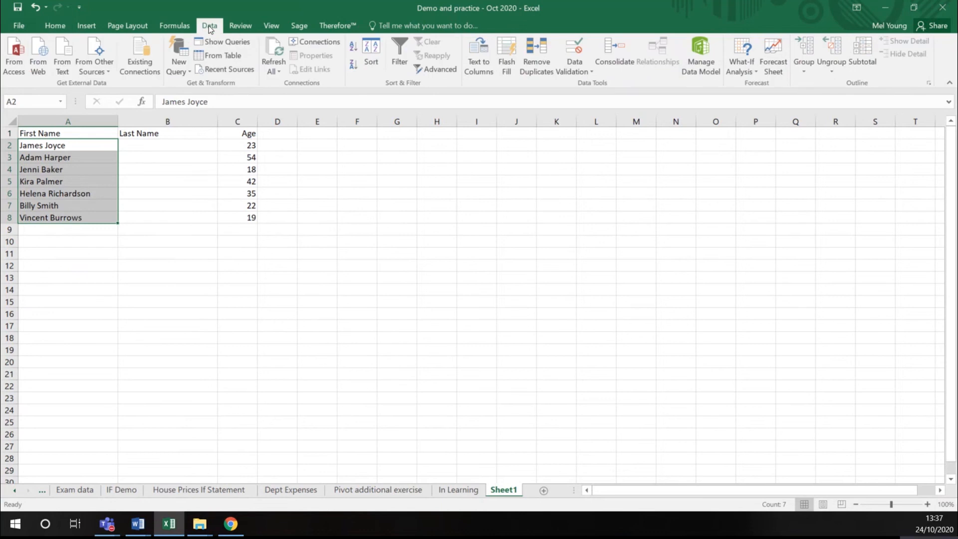
{"action": "mouse_move", "coordinate": [479, 55]}
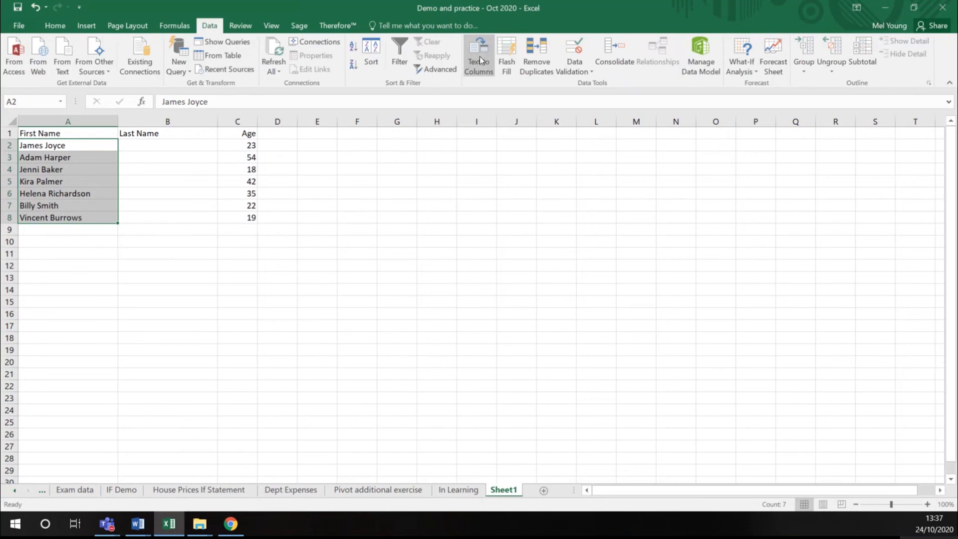
{"action": "mouse_move", "coordinate": [479, 55]}
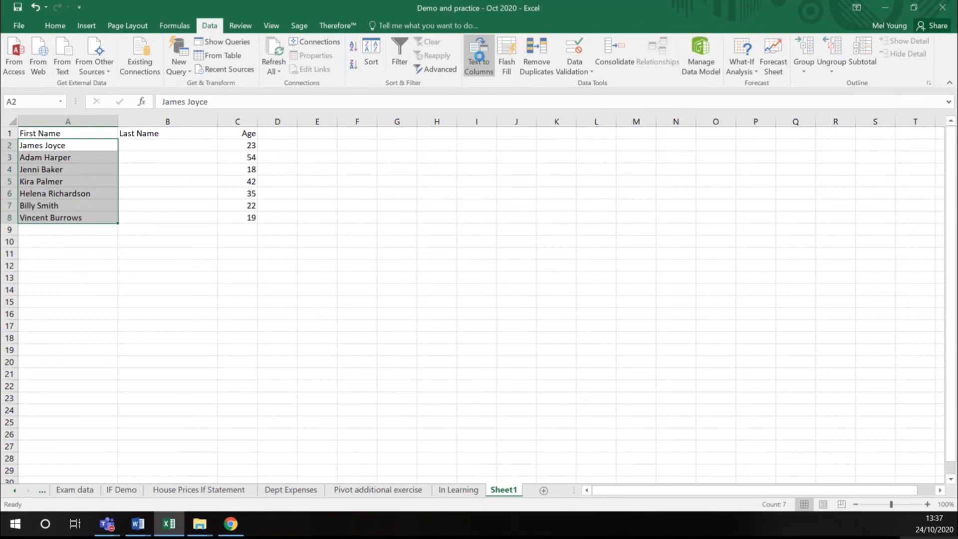
- Launch Text to Columns on the selected names, keeping Delimited chosen
{"action": "left_click", "coordinate": [479, 54]}
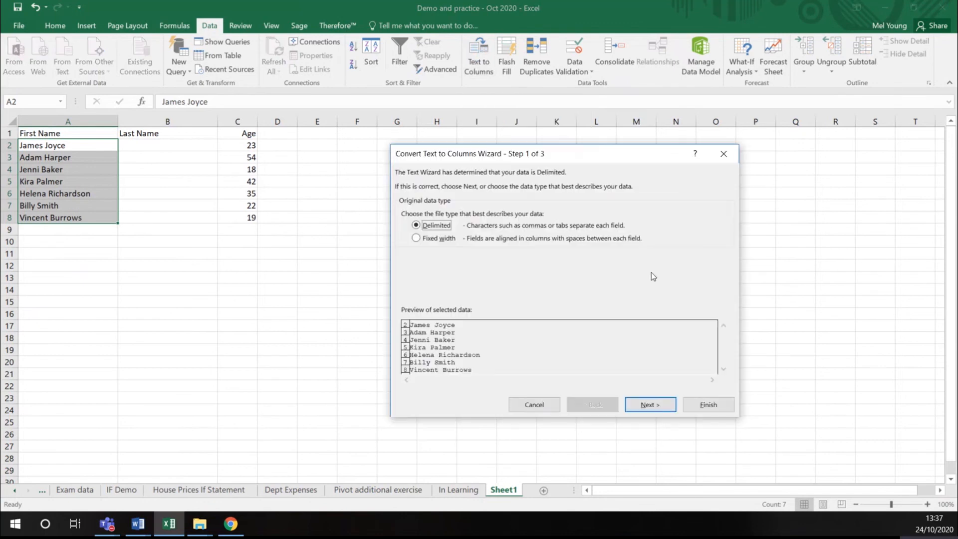
{"action": "mouse_move", "coordinate": [443, 205]}
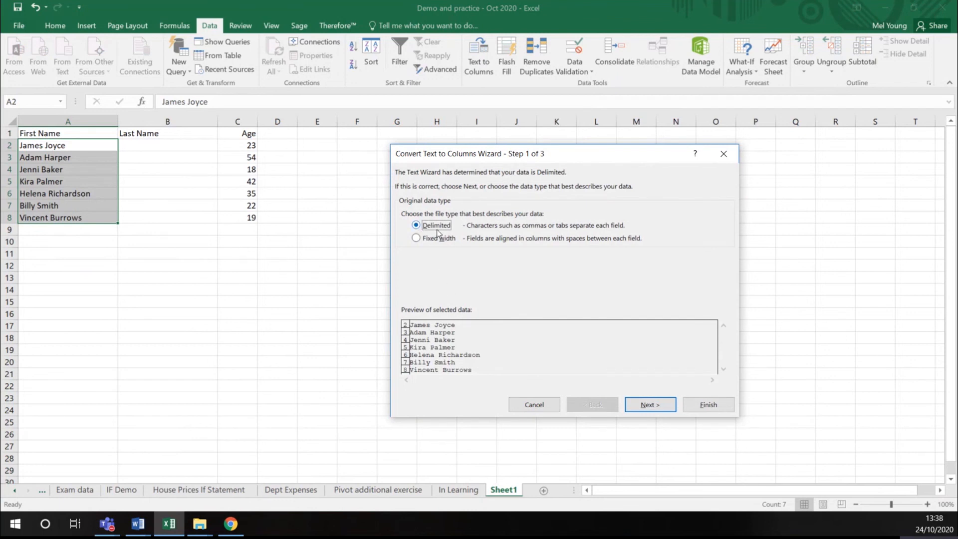
{"action": "mouse_move", "coordinate": [427, 244]}
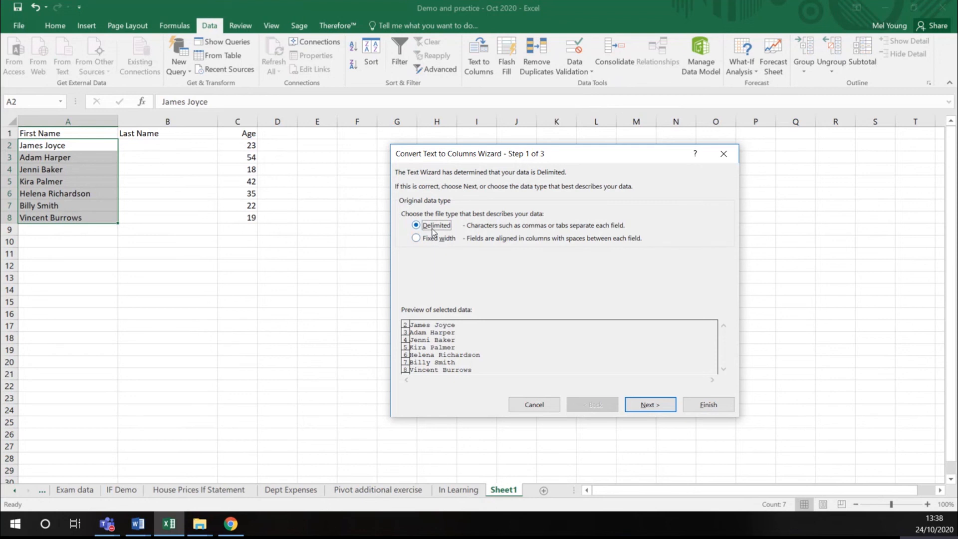
{"action": "mouse_move", "coordinate": [416, 233]}
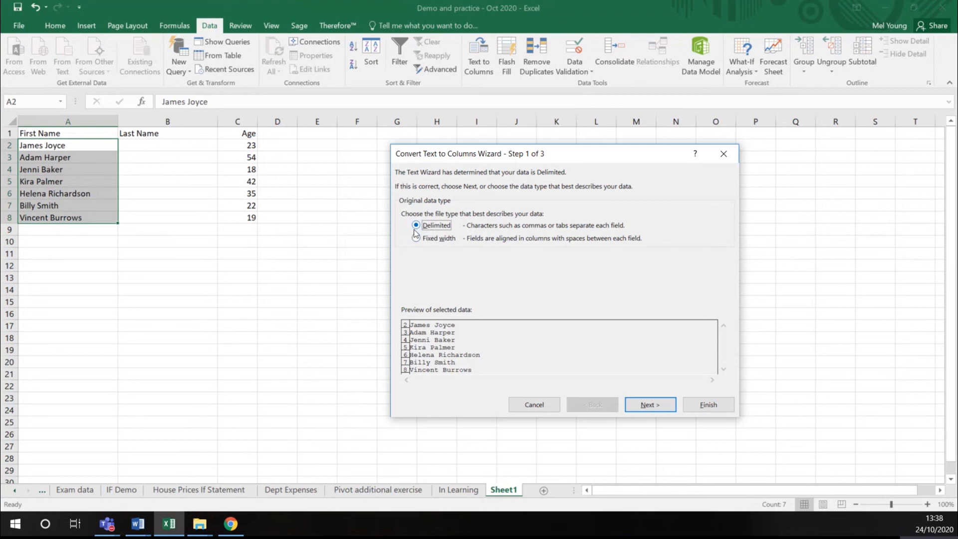
{"action": "mouse_move", "coordinate": [609, 390]}
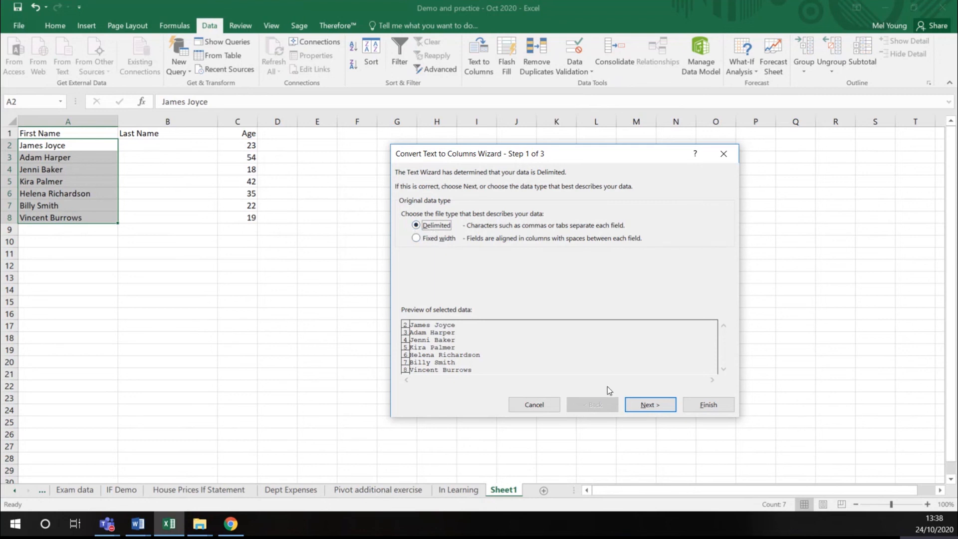
- Swap the Tab delimiter for Space, merging consecutive delimiters, and advance to step 3
{"action": "left_click", "coordinate": [649, 404]}
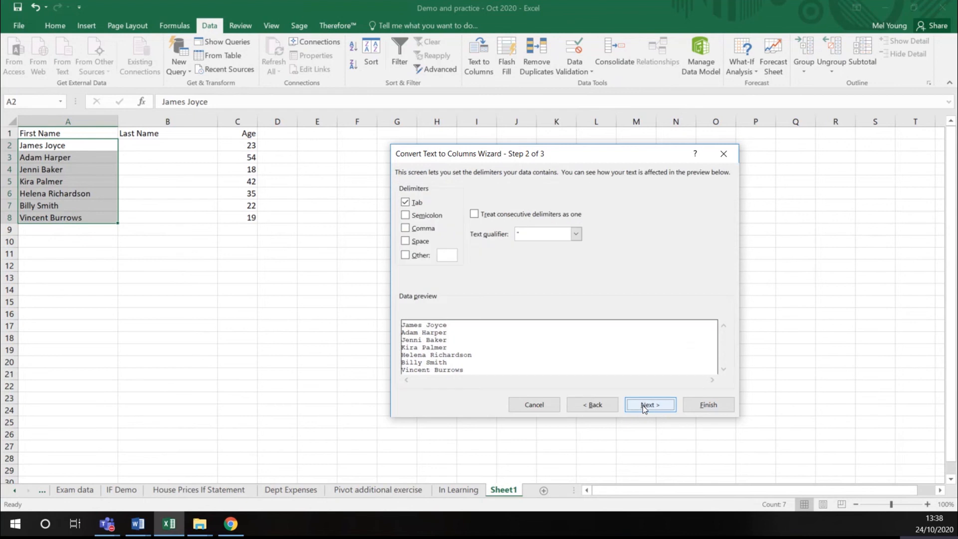
{"action": "mouse_move", "coordinate": [528, 183]}
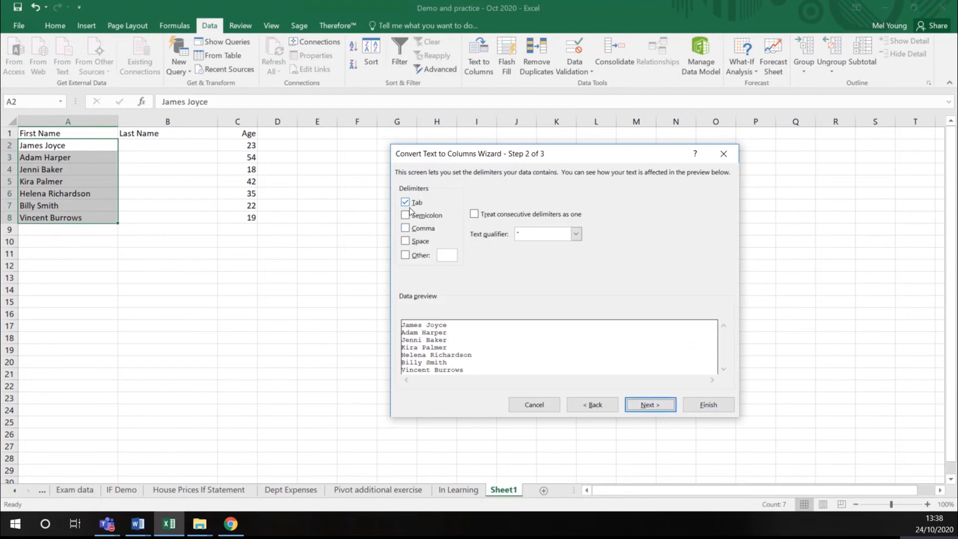
{"action": "left_click", "coordinate": [406, 240]}
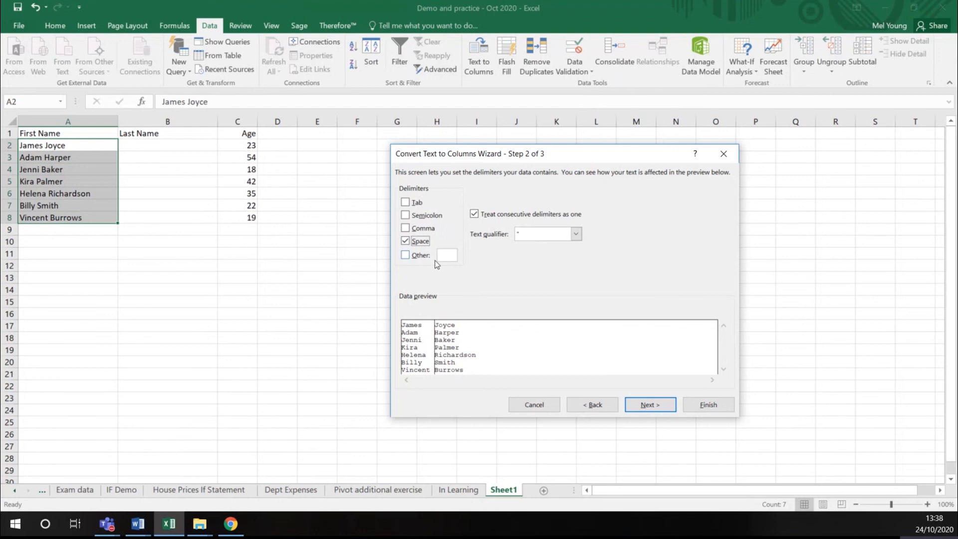
{"action": "mouse_move", "coordinate": [451, 323]}
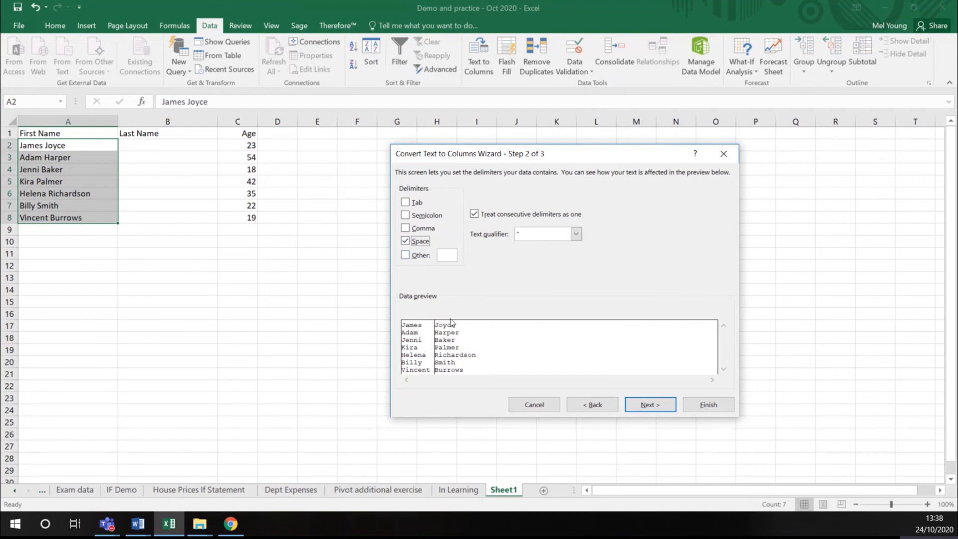
{"action": "mouse_move", "coordinate": [402, 361]}
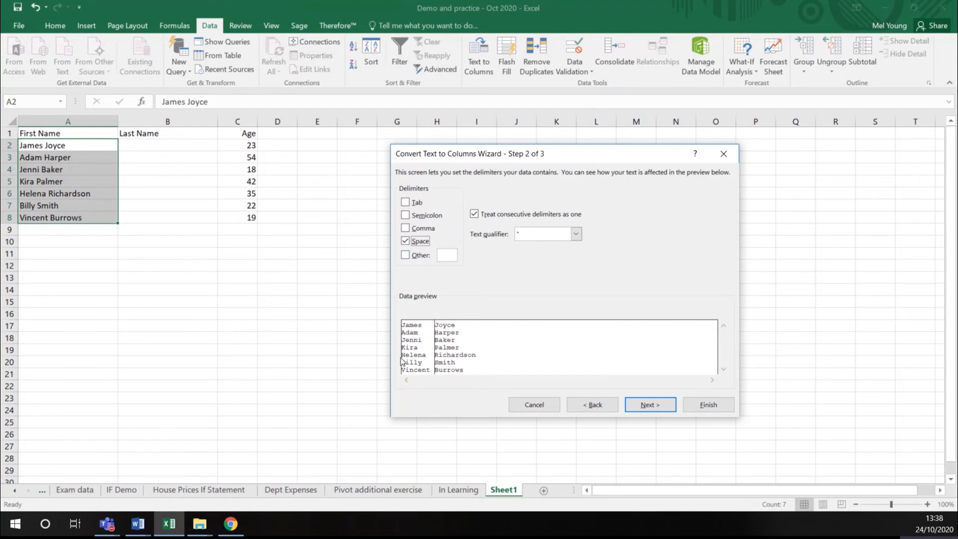
{"action": "mouse_move", "coordinate": [454, 391]}
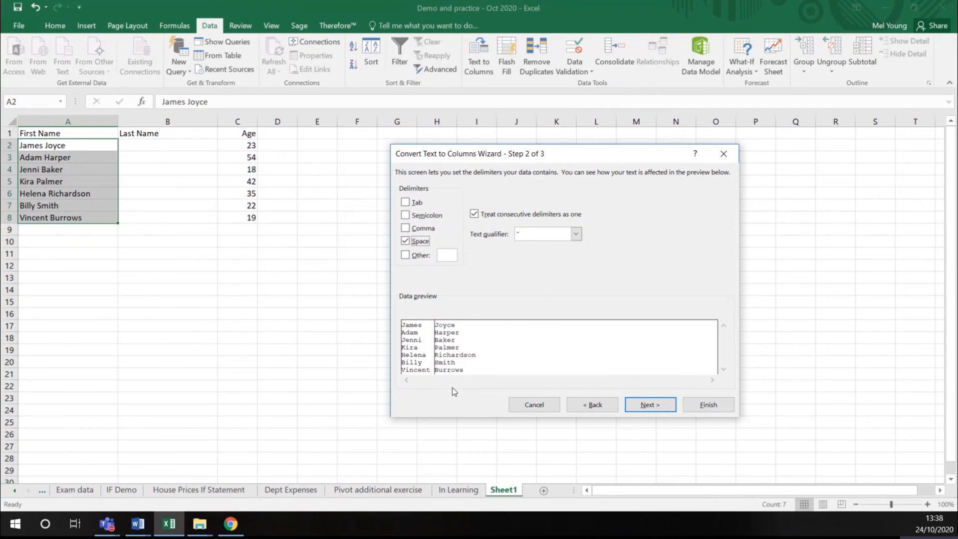
{"action": "mouse_move", "coordinate": [417, 330]}
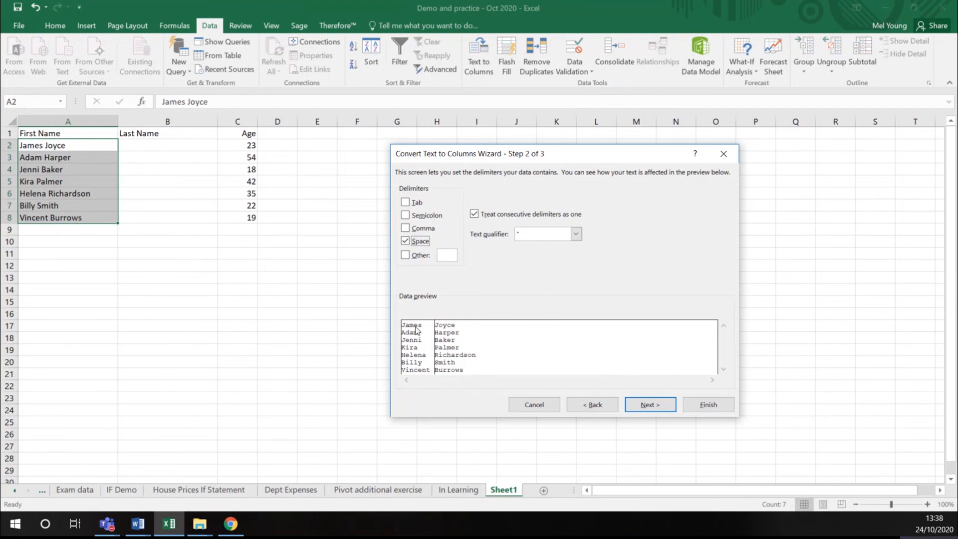
{"action": "mouse_move", "coordinate": [460, 367]}
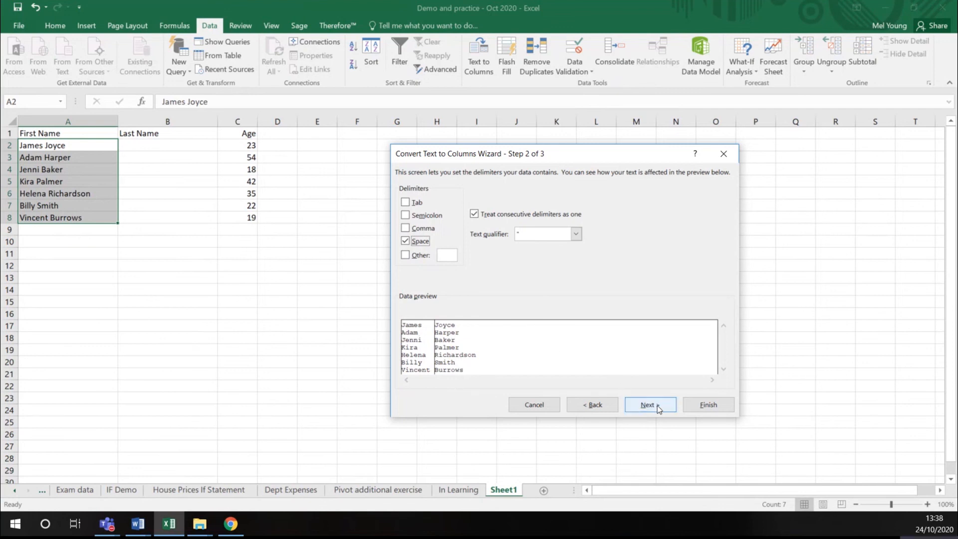
{"action": "left_click", "coordinate": [649, 405]}
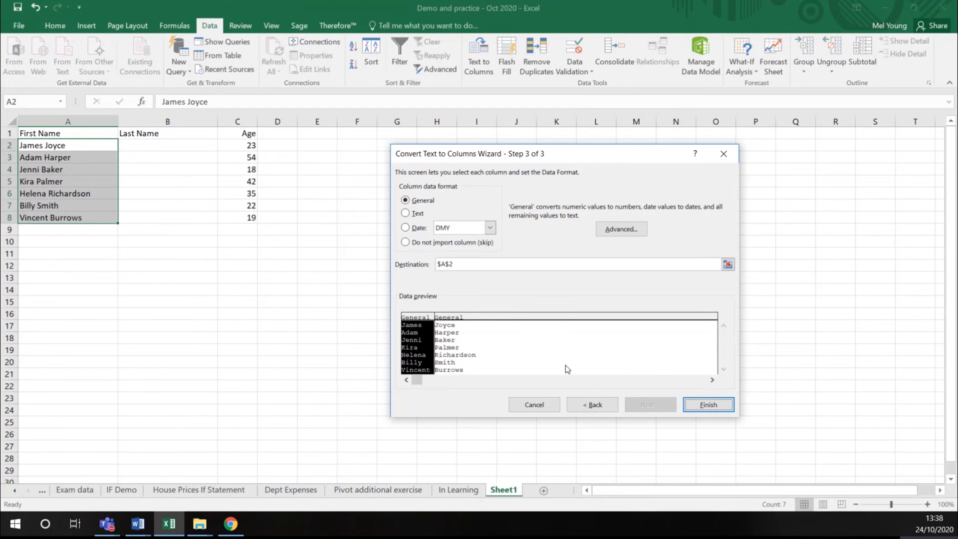
{"action": "mouse_move", "coordinate": [512, 331]}
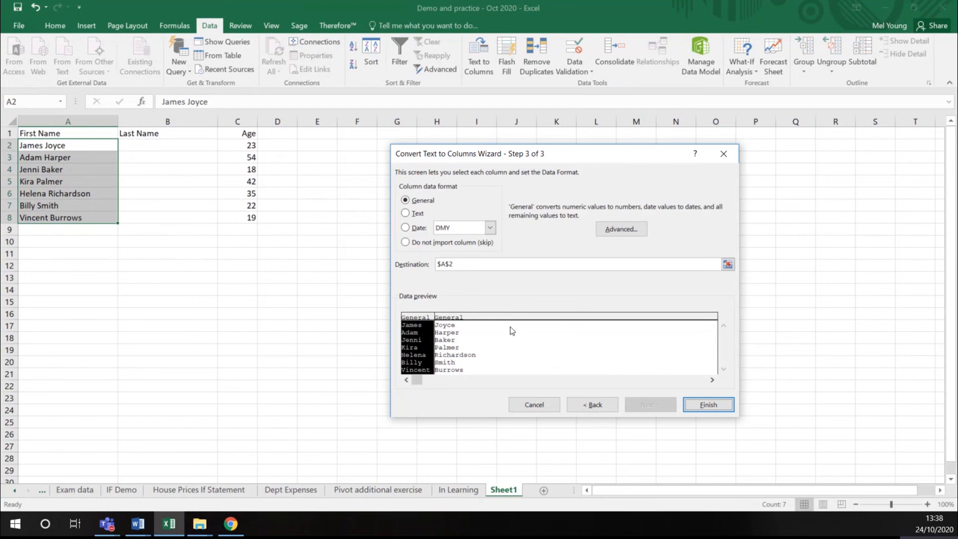
{"action": "mouse_move", "coordinate": [708, 405]}
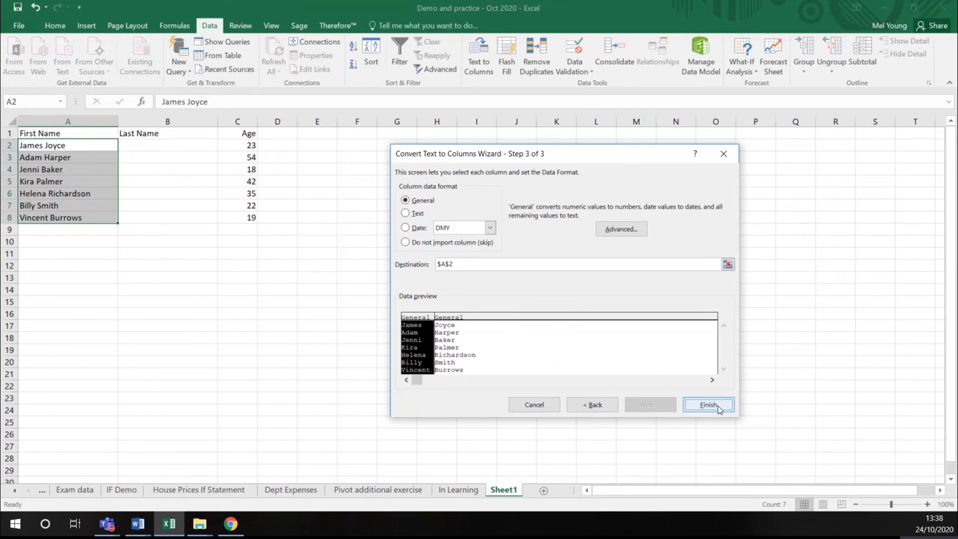
- Finish the wizard so surnames fill column B, then deselect the cells
{"action": "left_click", "coordinate": [707, 405]}
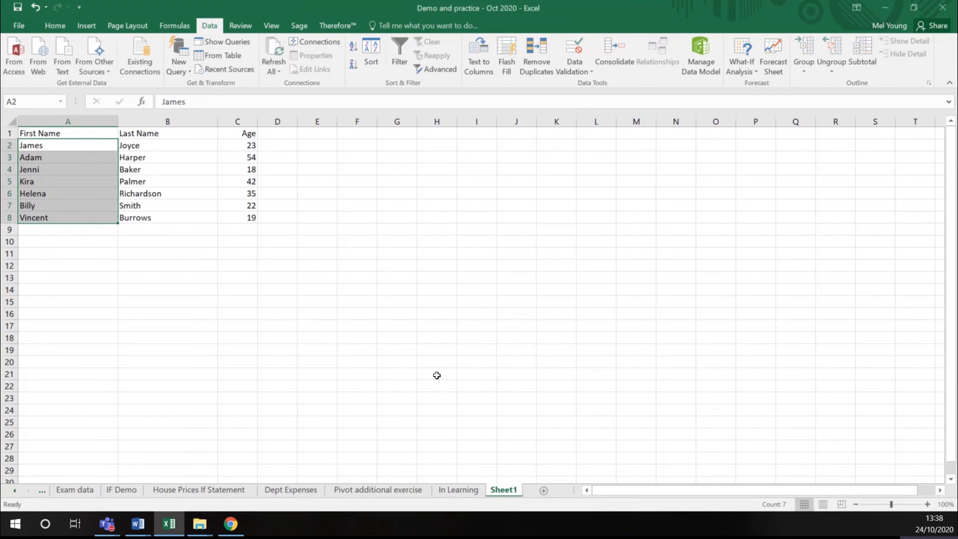
{"action": "left_click", "coordinate": [396, 373]}
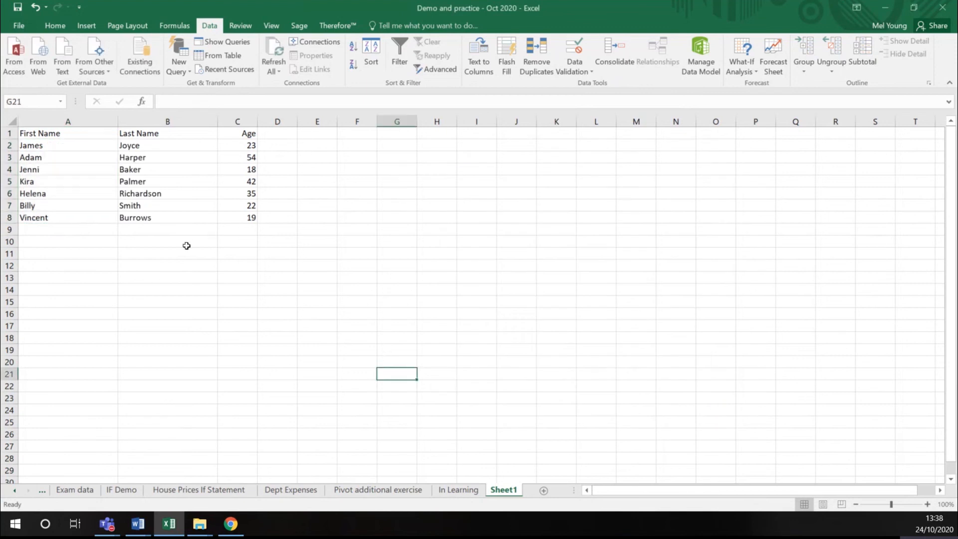
{"action": "mouse_move", "coordinate": [49, 169]}
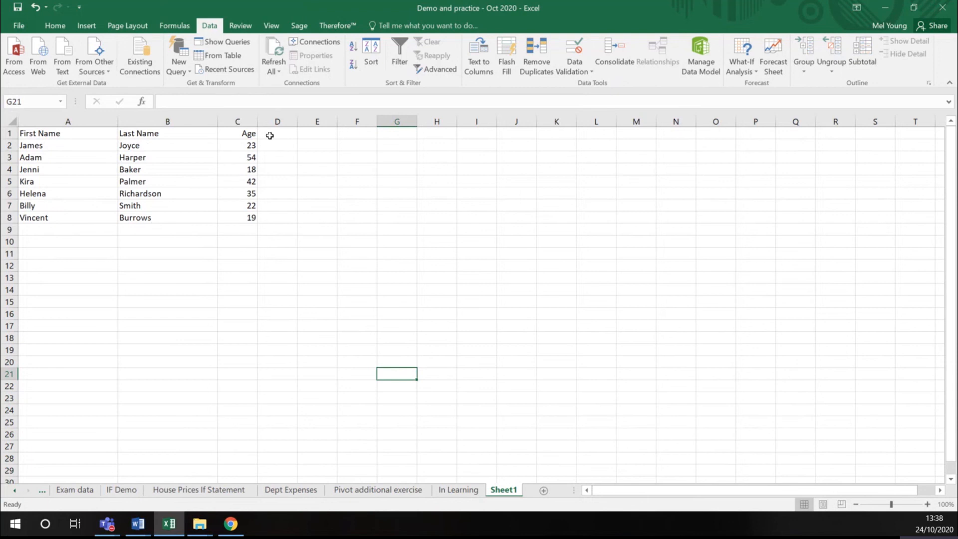
{"action": "mouse_move", "coordinate": [264, 318]}
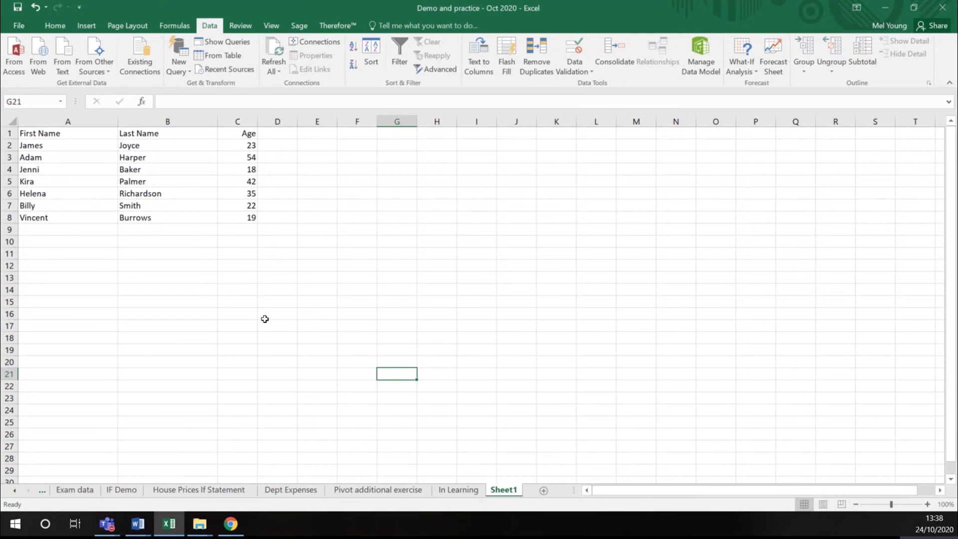
{"action": "mouse_move", "coordinate": [253, 304]}
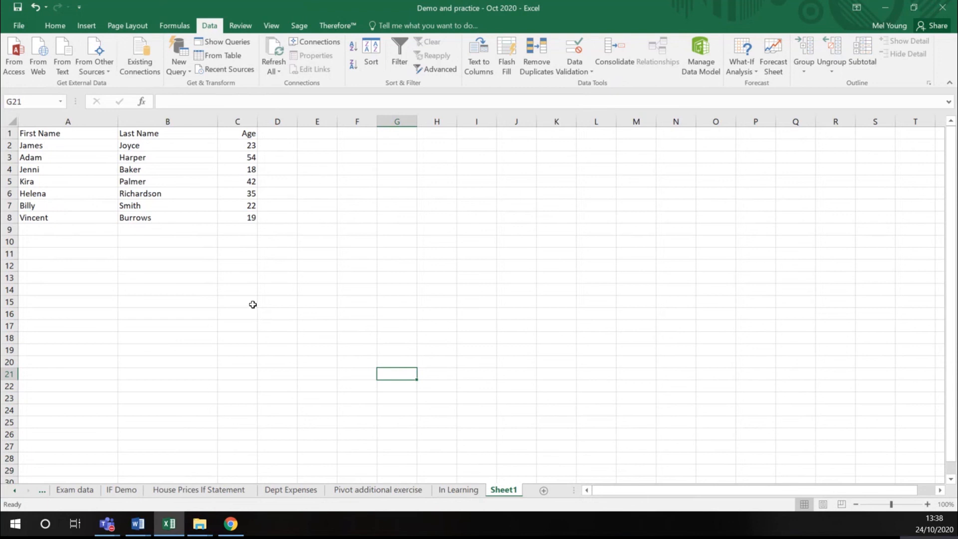
{"action": "mouse_move", "coordinate": [231, 302]}
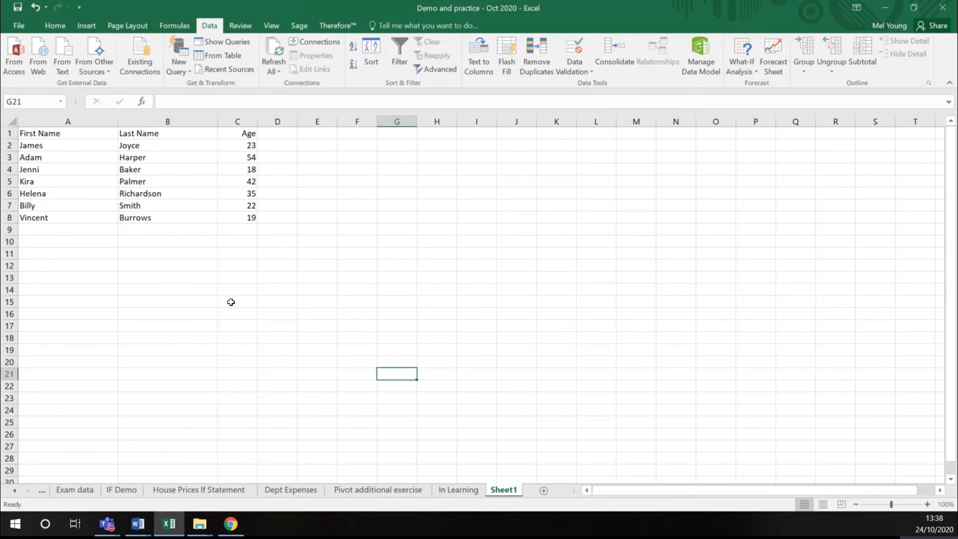
{"action": "mouse_move", "coordinate": [175, 205]}
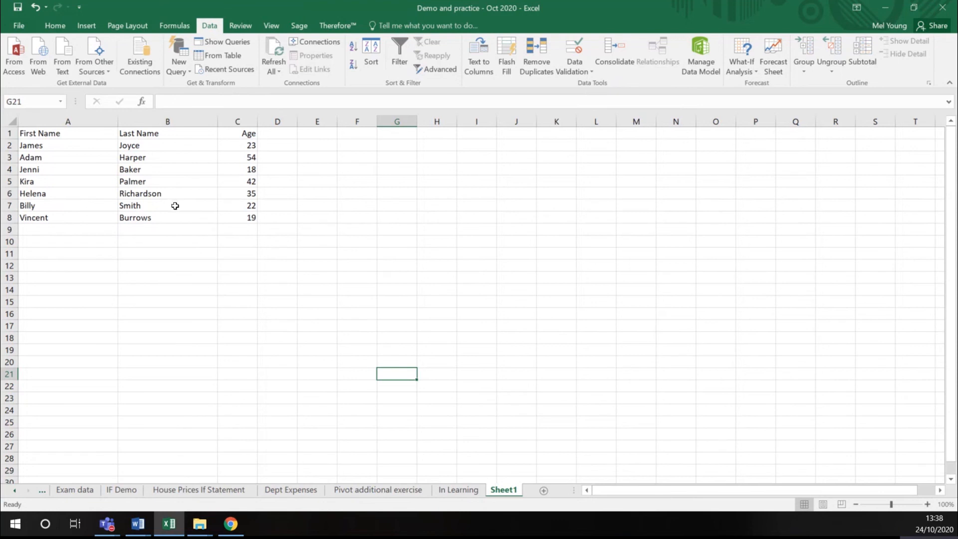
{"action": "mouse_move", "coordinate": [136, 211]}
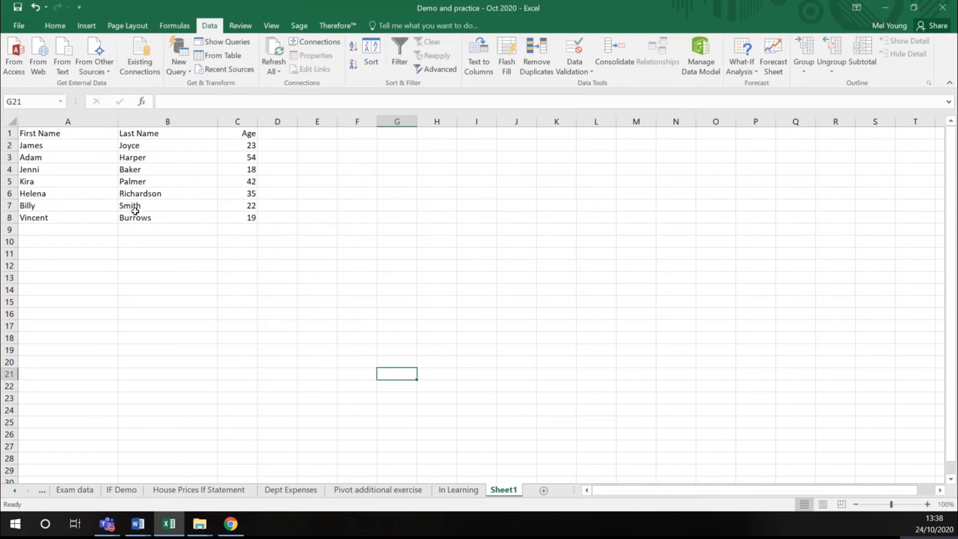